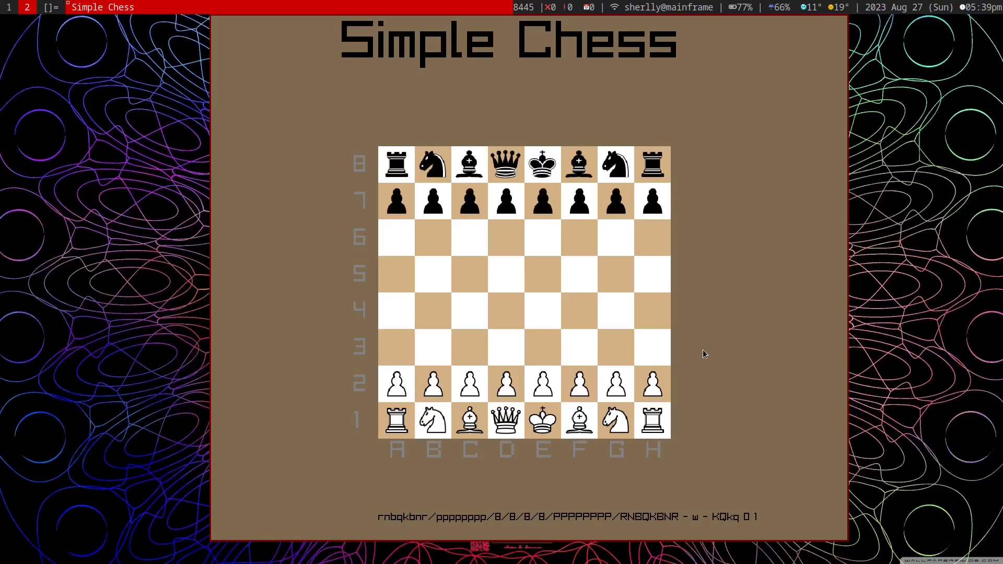
mouse_move(547, 381)
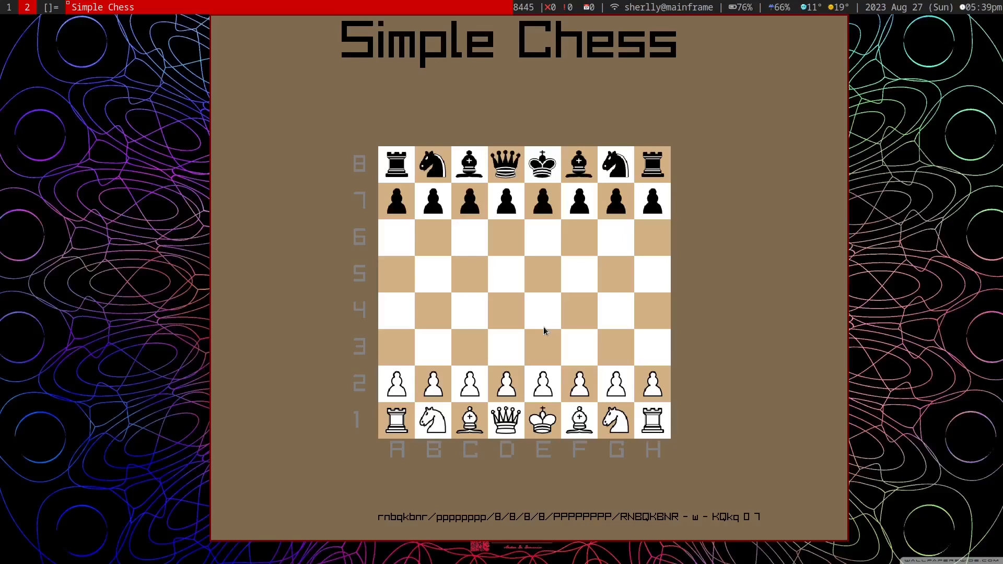
mouse_move(746, 467)
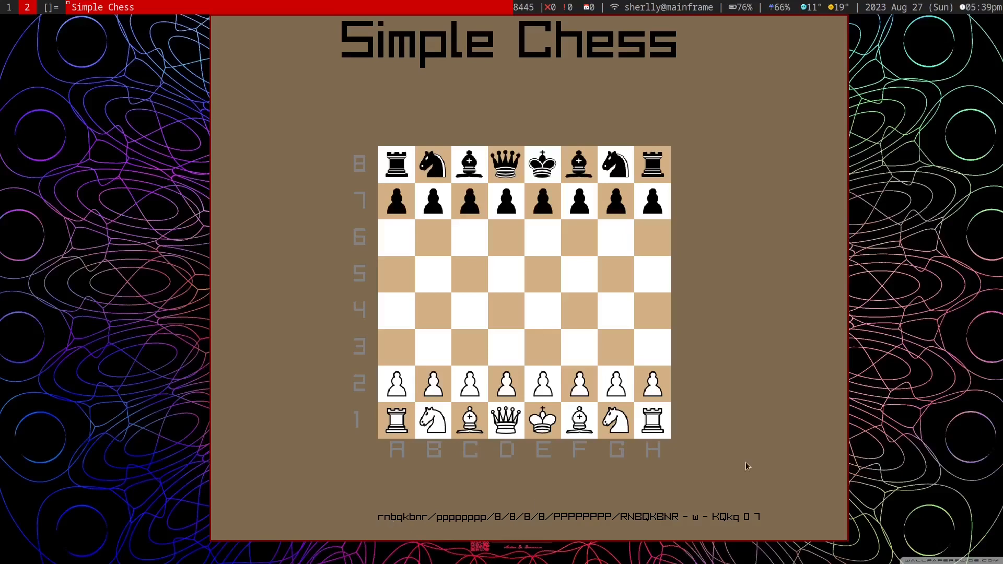
mouse_move(472, 494)
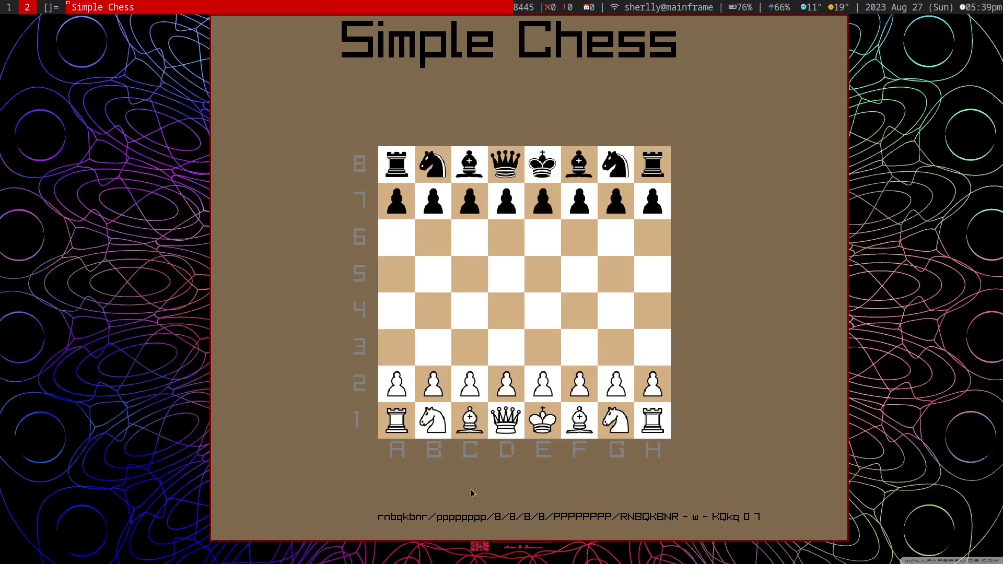
mouse_move(542, 201)
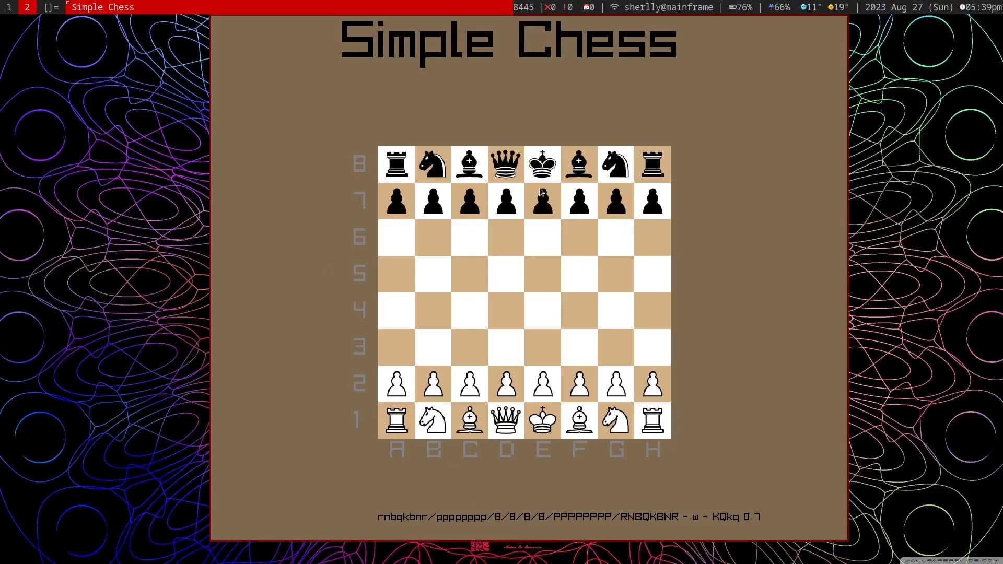
mouse_move(519, 474)
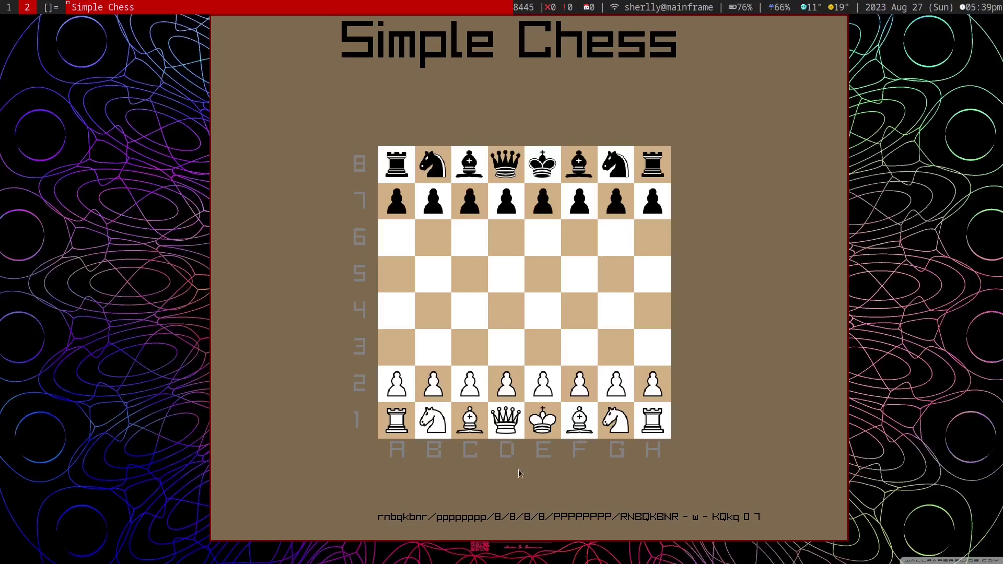
mouse_move(674, 478)
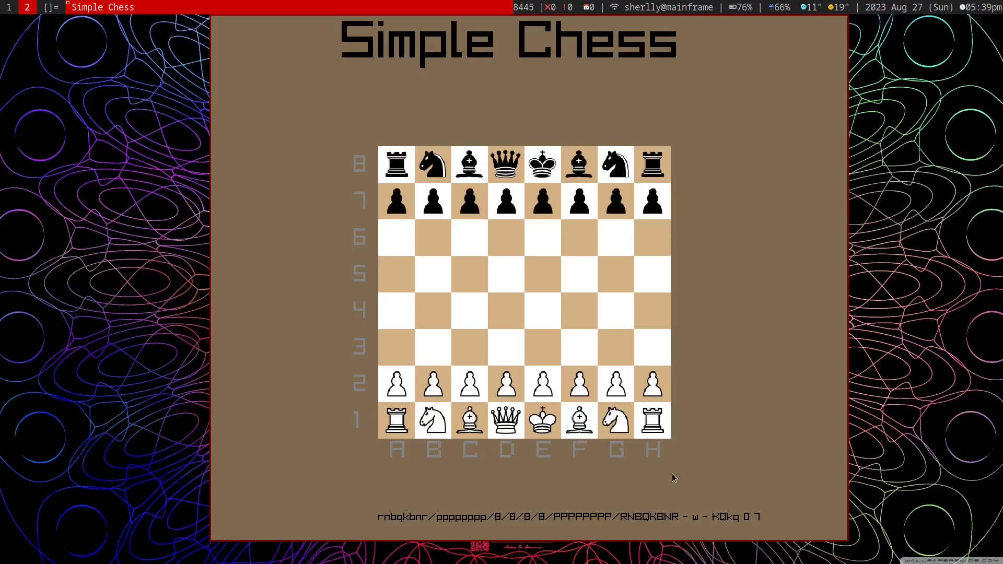
mouse_move(385, 473)
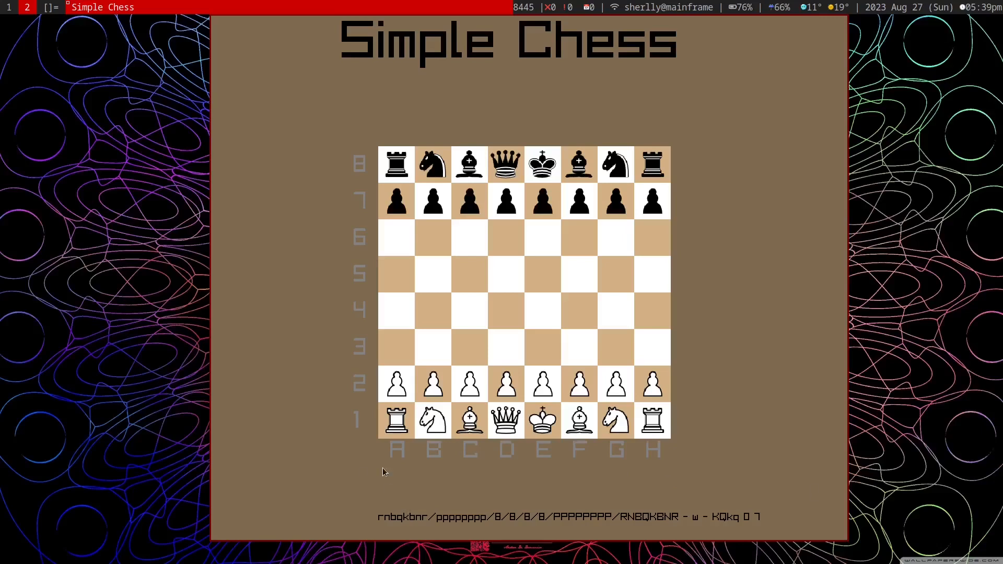
mouse_move(743, 502)
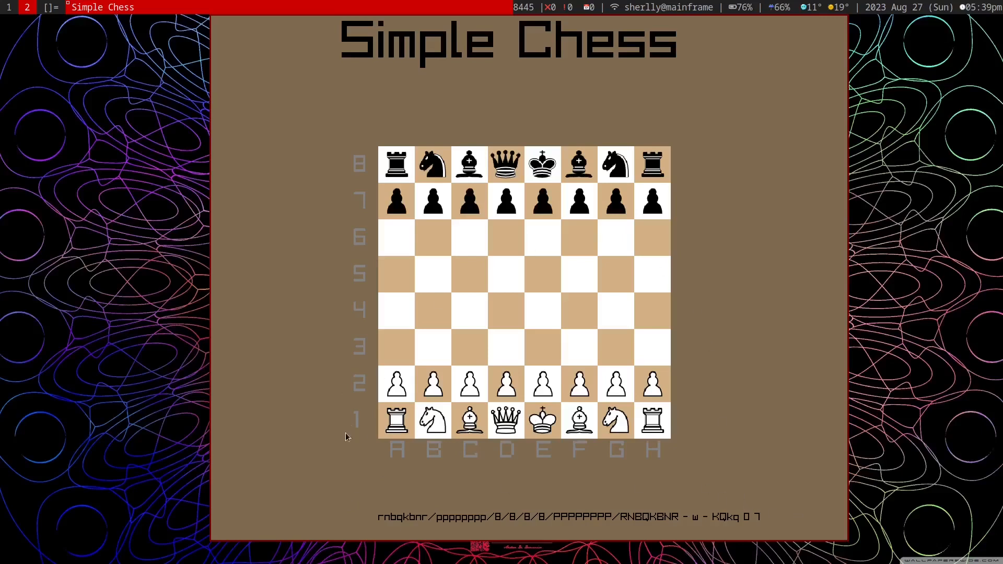
mouse_move(478, 280)
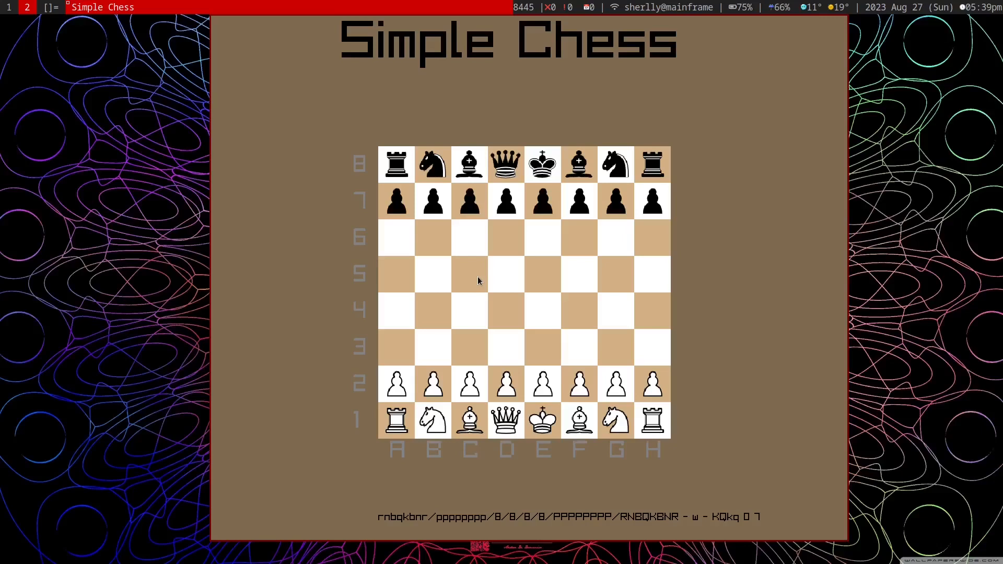
mouse_move(456, 141)
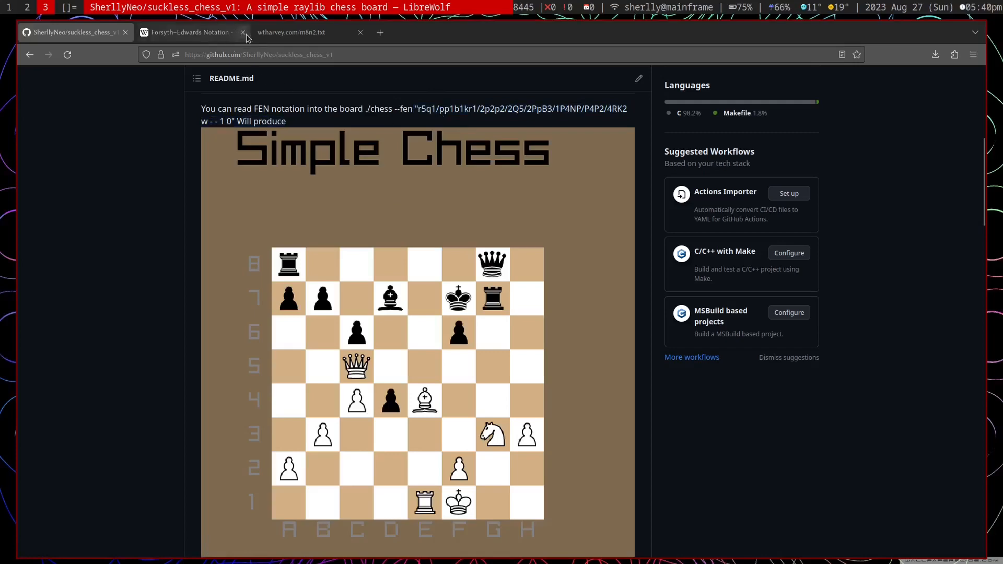
Step: Select the FEN of the May 2012 black-mates-in-two puzzle in the m8n2.txt list
left_click(291, 32)
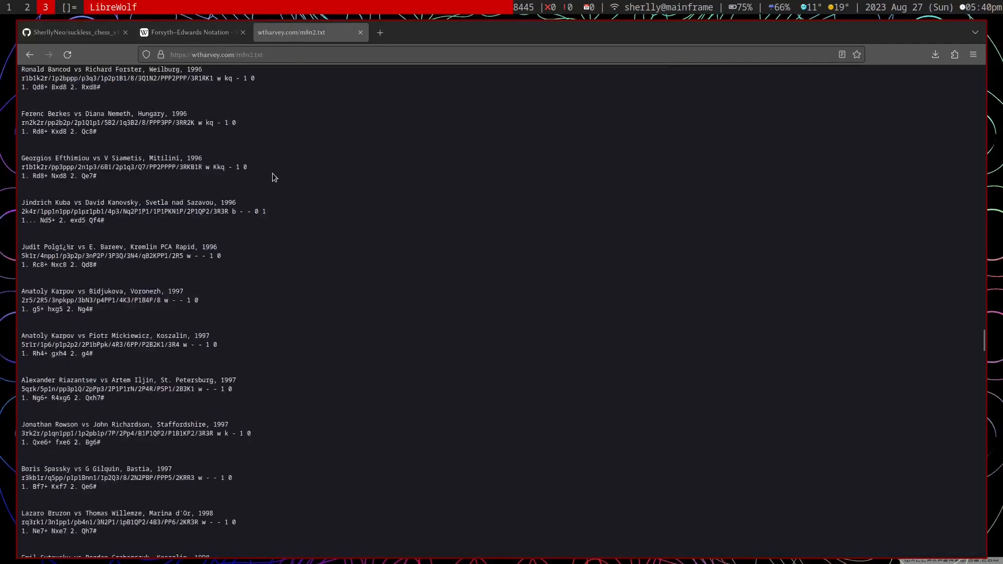
scroll("down", 3)
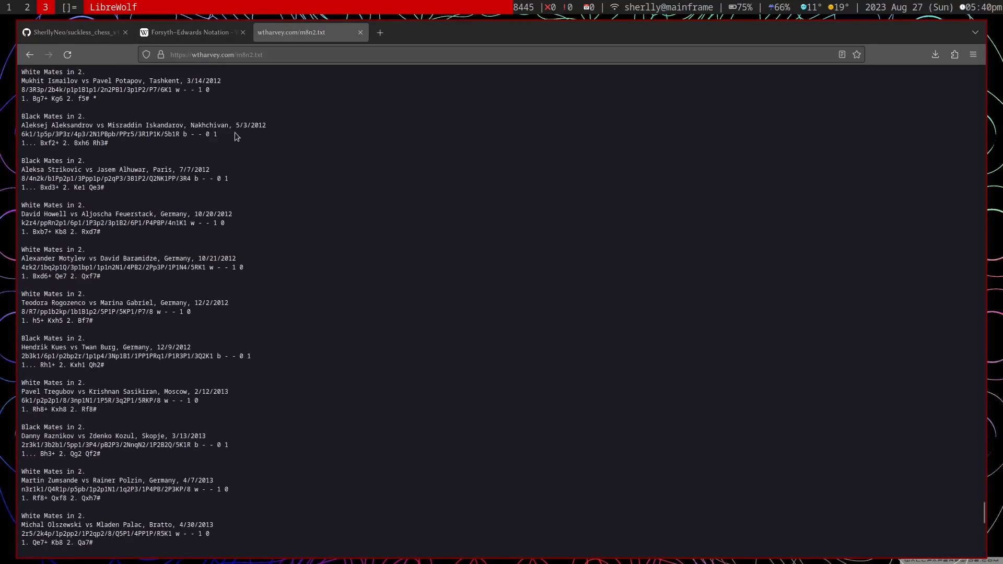
left_click_drag(22, 134, 109, 142)
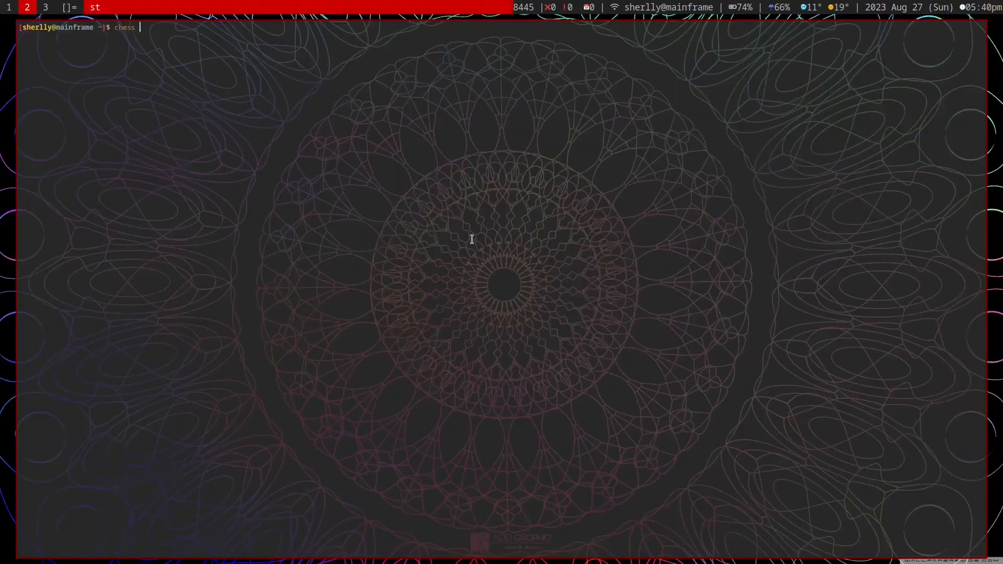
Step: Run chess --fen with the copied puzzle FEN to open the position
type("--fen \"6k1/1p5p/3P3r/4p3/2N1PBpb/PPr5/3R1P1K/5b1R b - - 0 1")
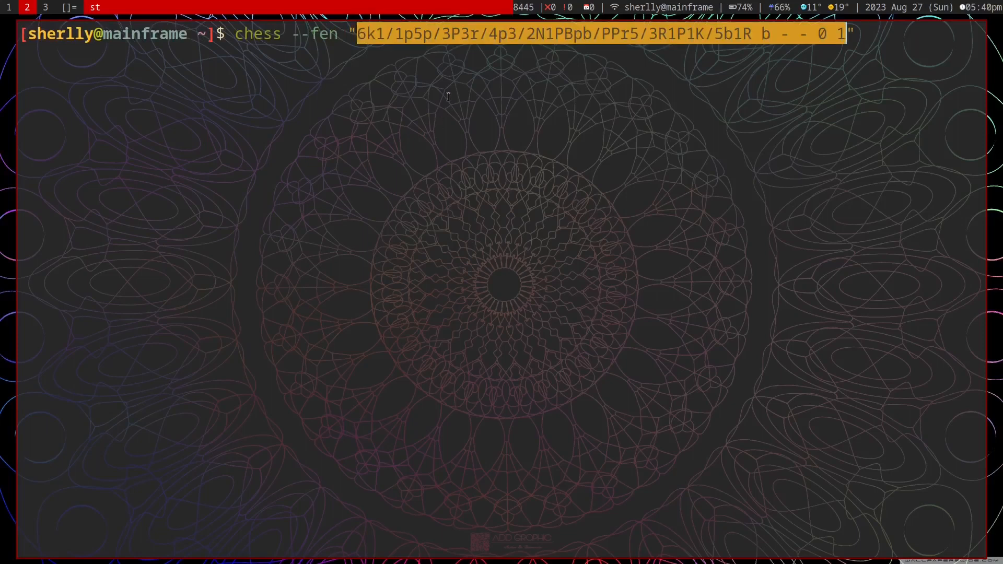
key("Return")
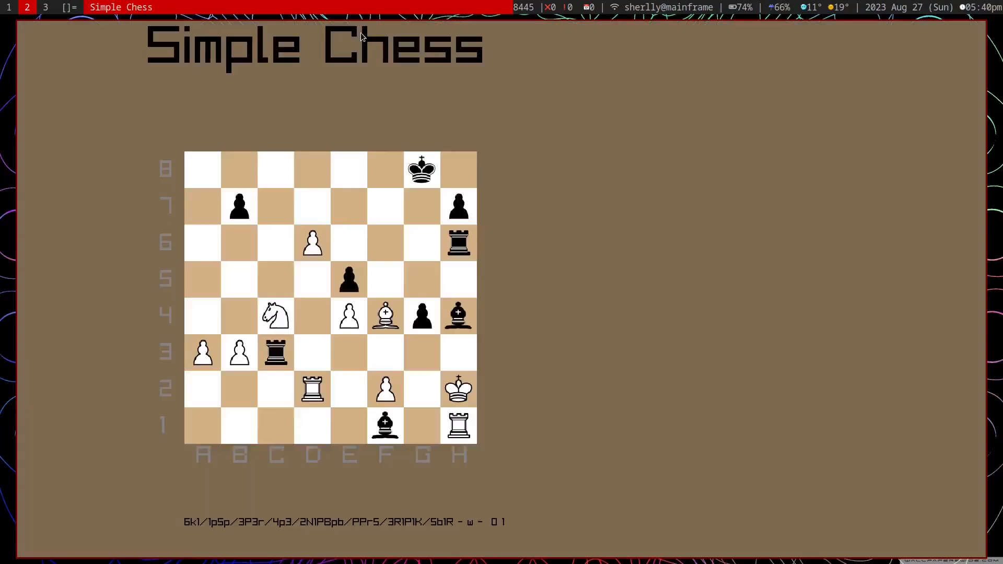
mouse_move(514, 484)
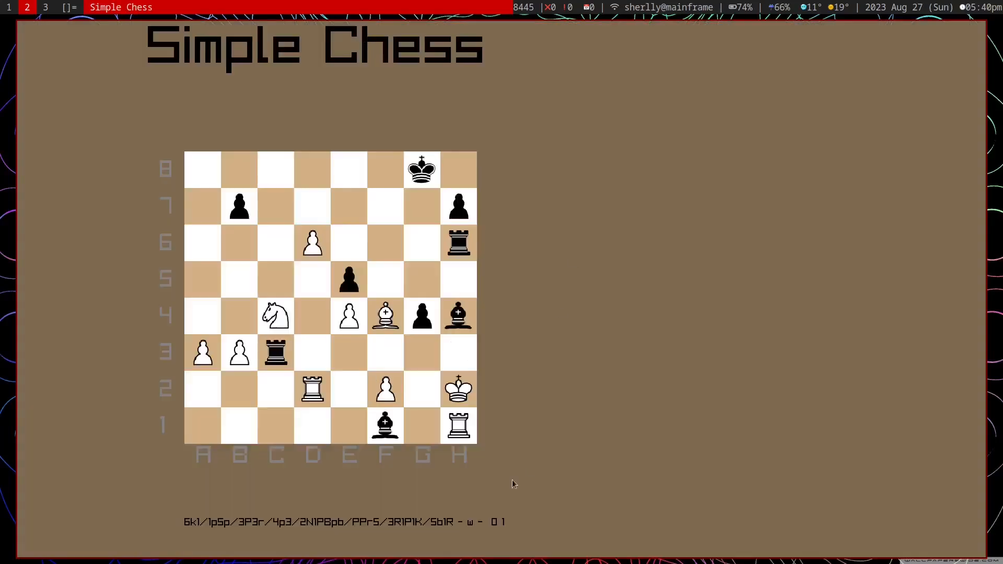
mouse_move(662, 444)
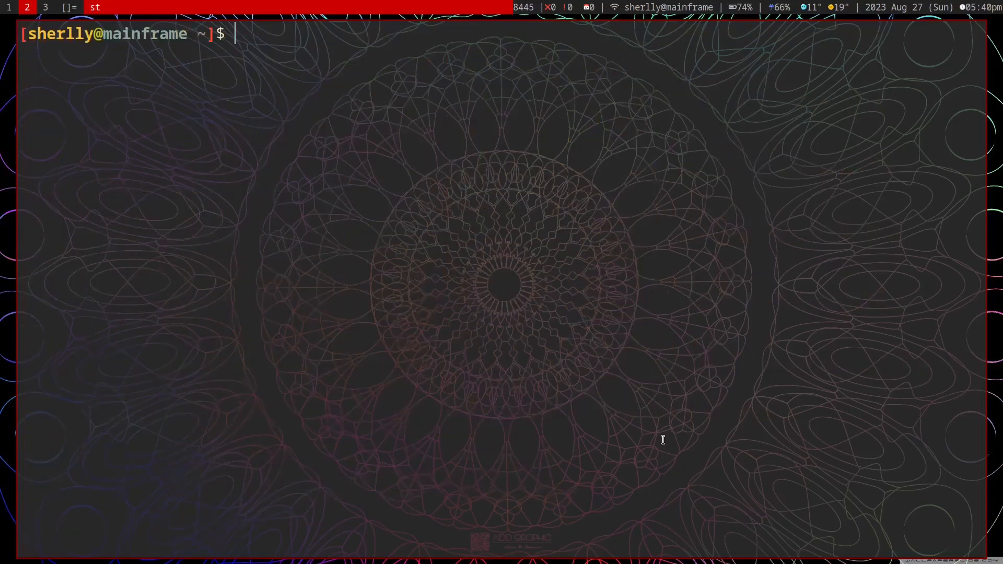
Step: Relaunch chess --fen "6k1/1p5p/3P3r/4p3/2N1PBpb/PPr5/3R1P1K/5b1R b - - 0 1"
type("chess --fen \"6k1/1p5p/3P3r/4p3/2N1PBpb/PPr5/3R1P1K/5b1R b - - 0 1\"")
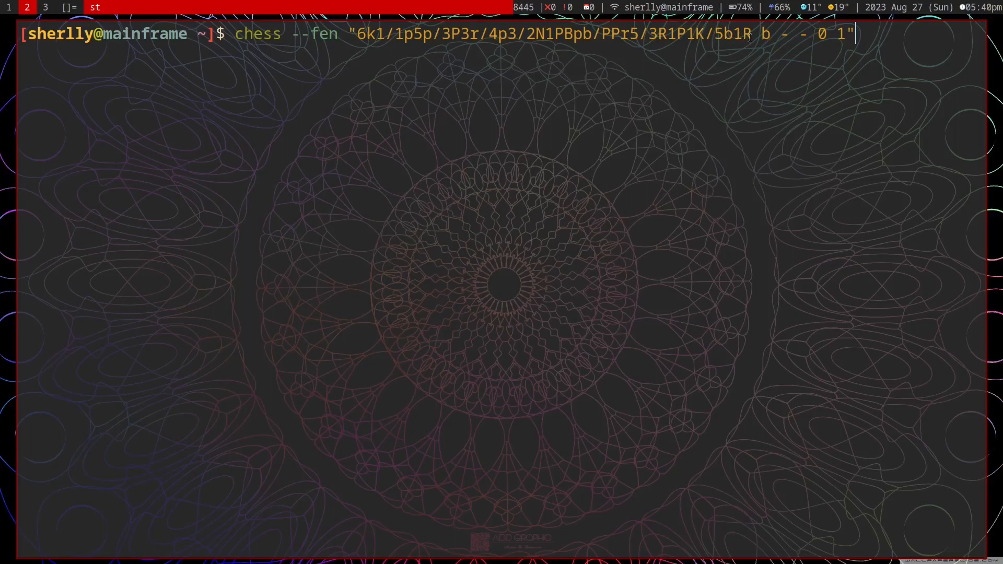
key("Return")
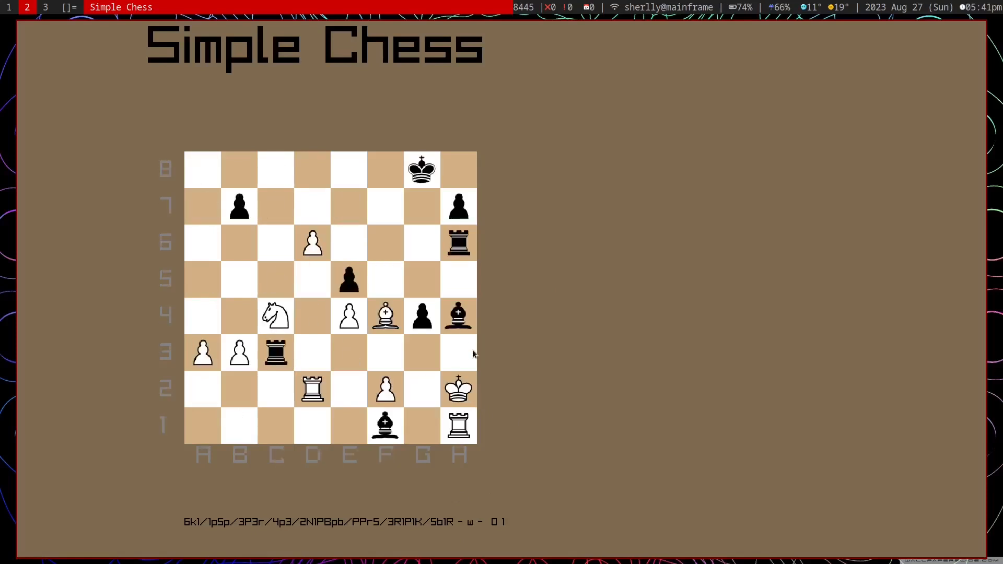
mouse_move(459, 324)
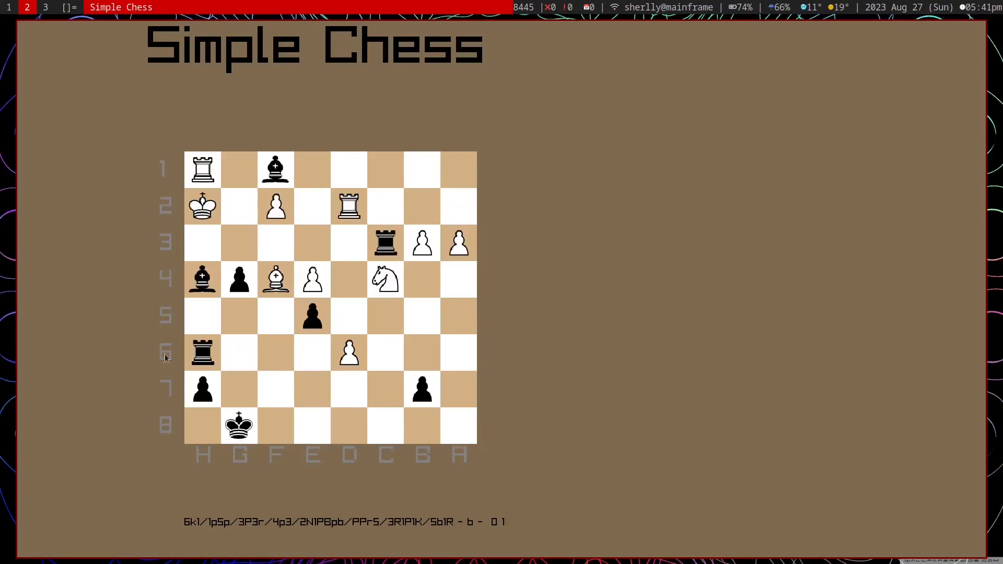
mouse_move(469, 533)
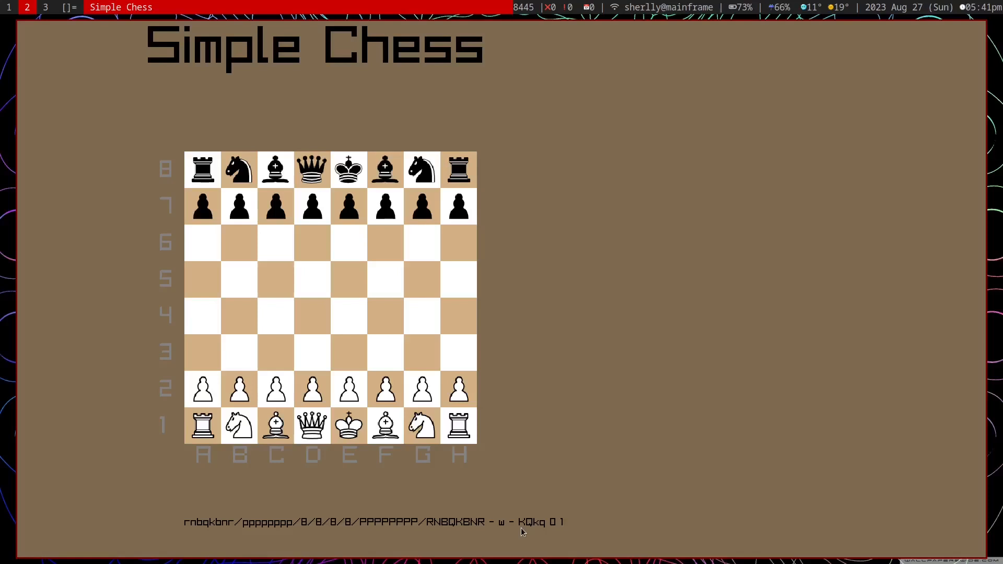
mouse_move(426, 440)
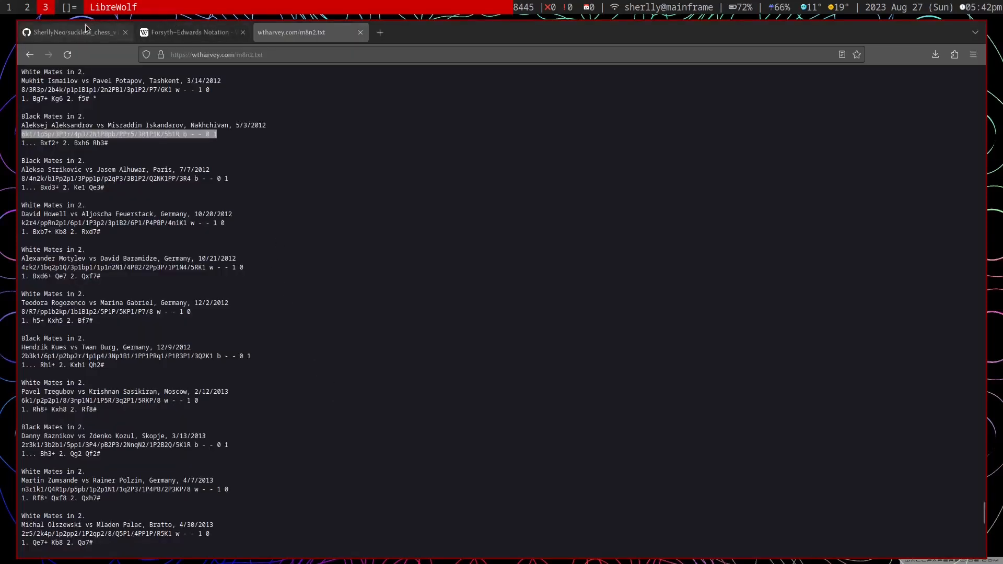
Step: Scroll the GitHub README down to the 'Display square names' screenshot
left_click(68, 32)
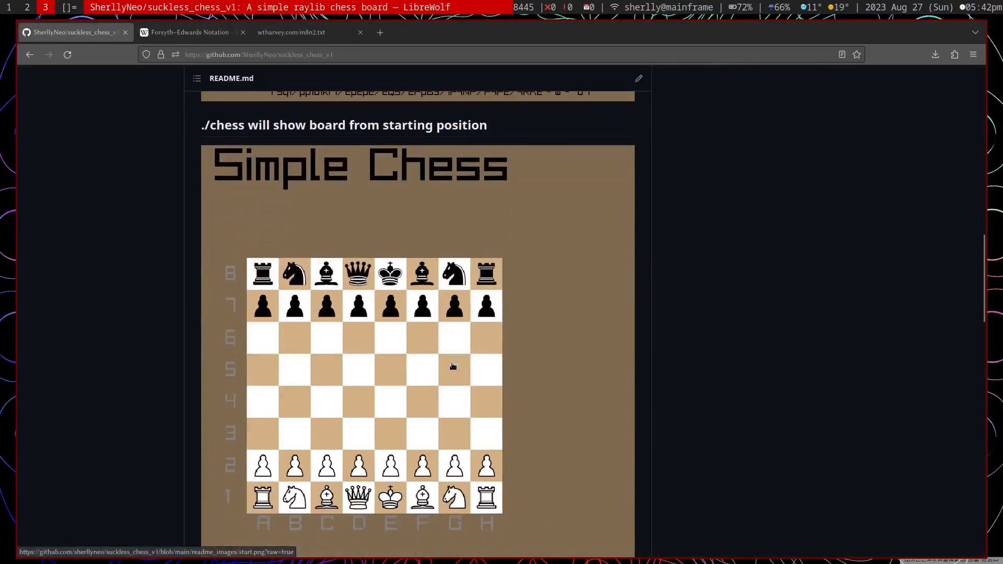
scroll("down", 3)
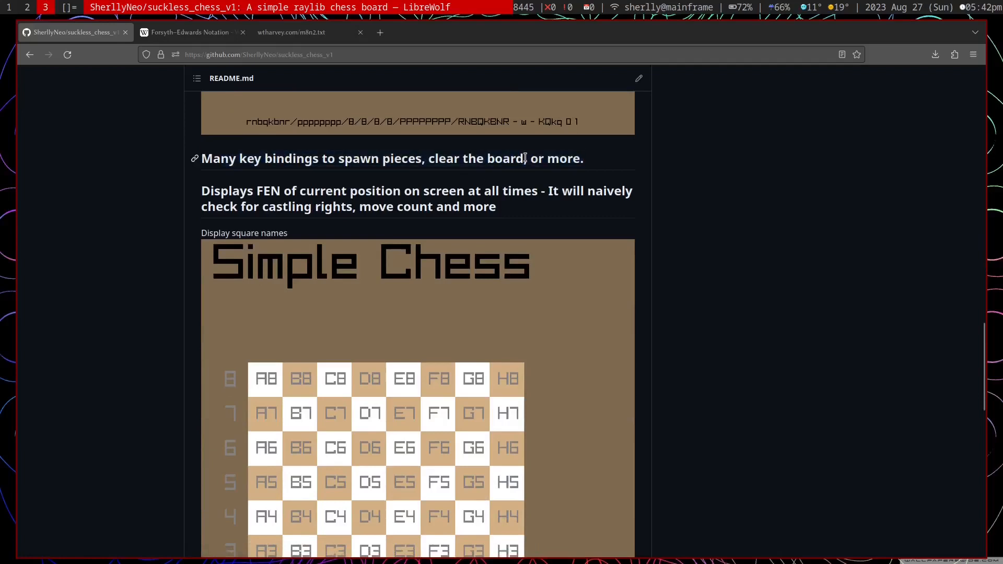
scroll("down", 3)
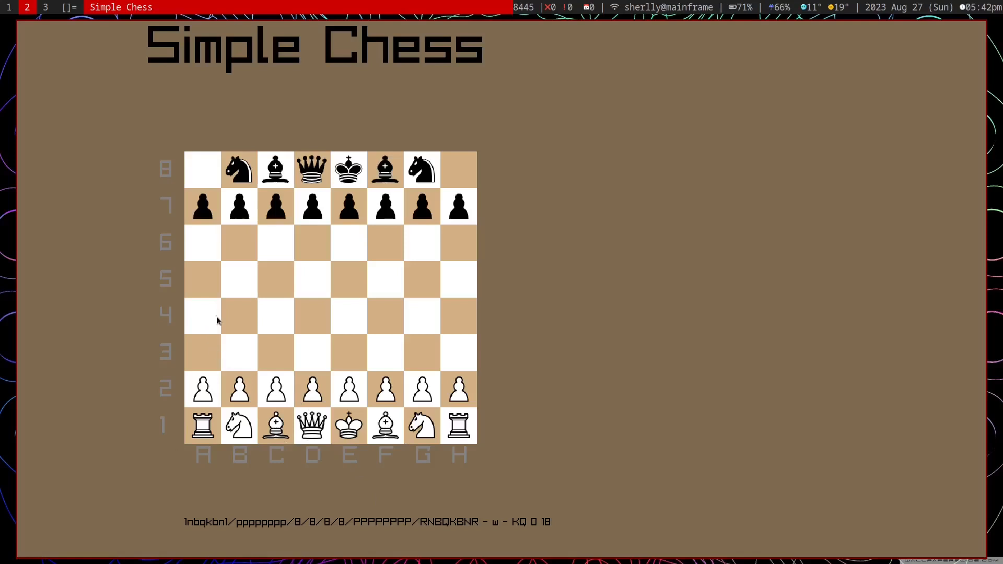
mouse_move(356, 327)
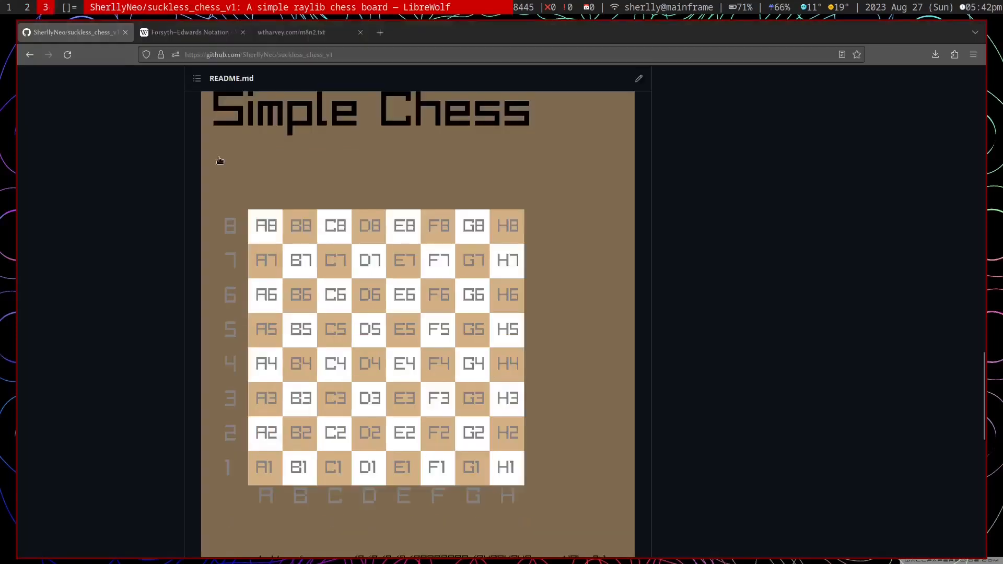
Step: Scroll the README down to the Key bindings section
scroll("down", 3)
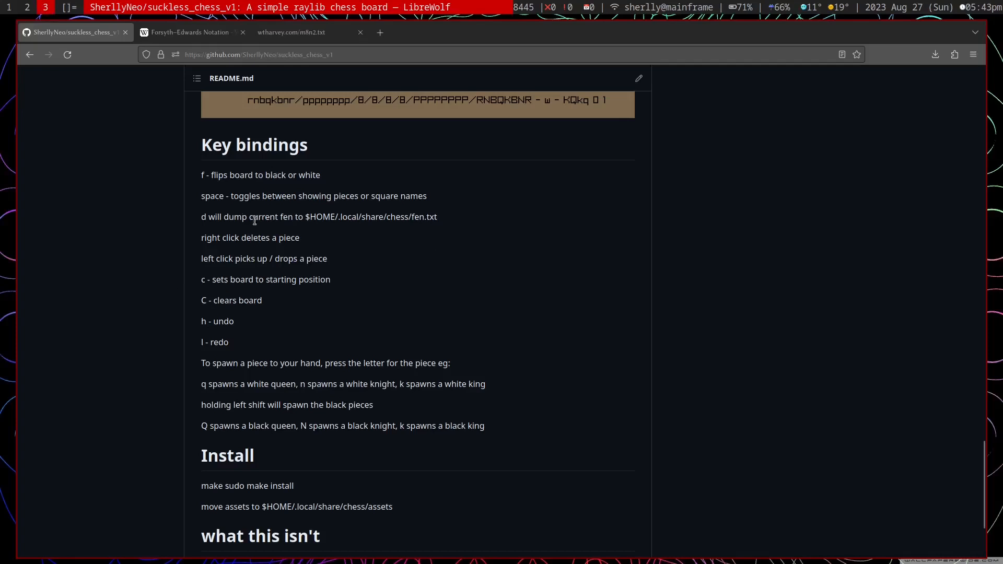
mouse_move(319, 189)
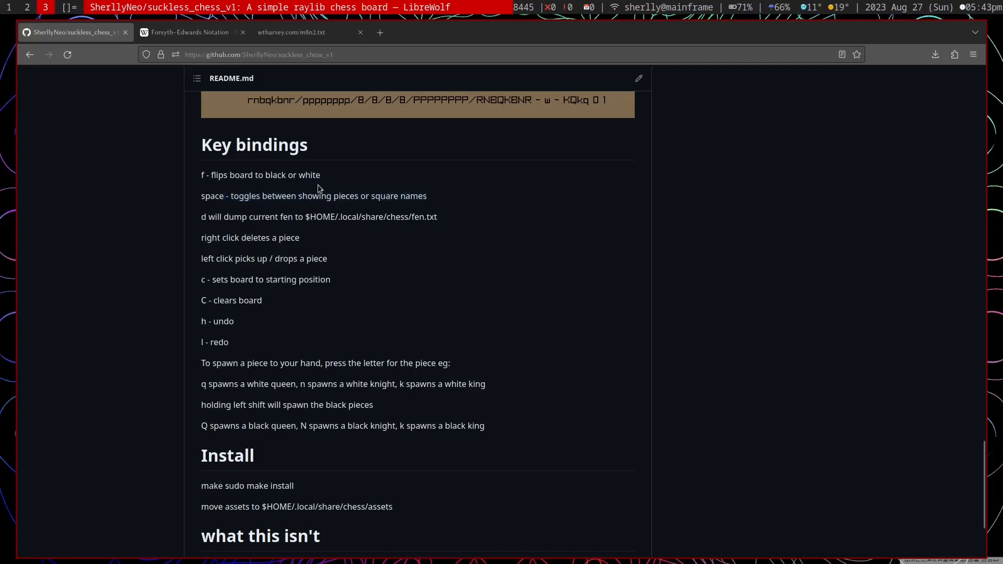
mouse_move(240, 210)
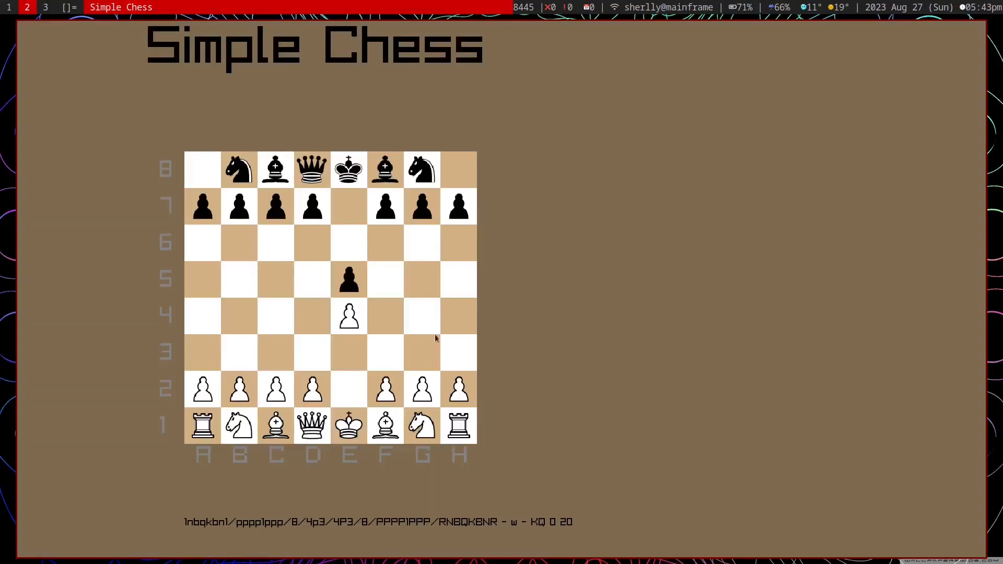
mouse_move(370, 353)
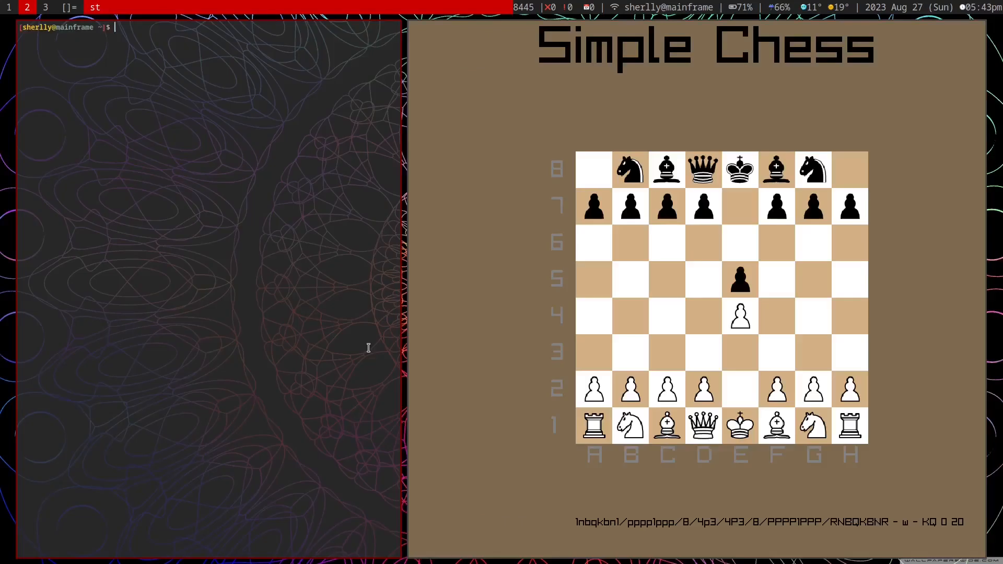
Step: Remove fen.txt from ~/.local/share/chess and list the folder to confirm
type(".local/share/chess")
type("ls")
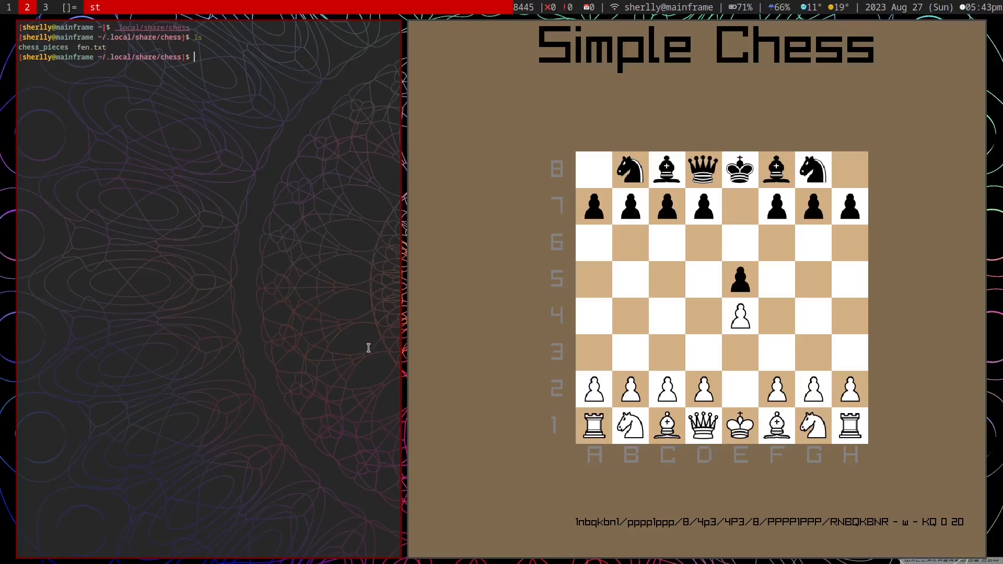
type("vi")
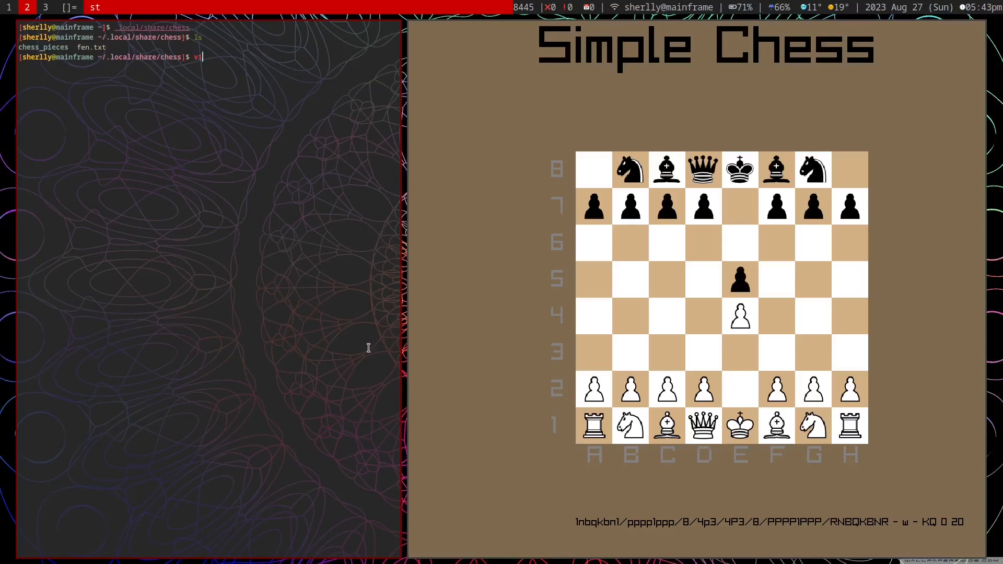
type("rm")
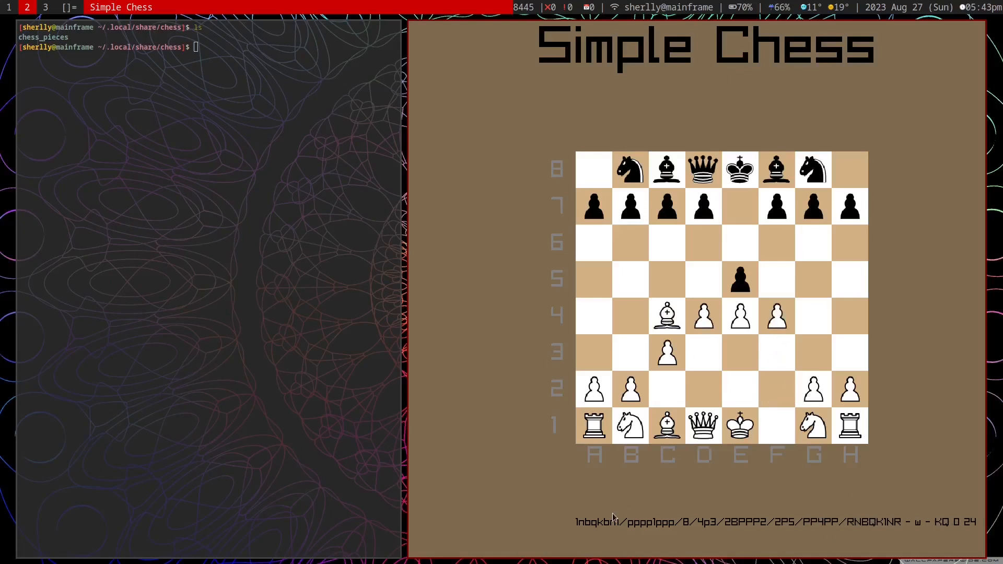
mouse_move(808, 513)
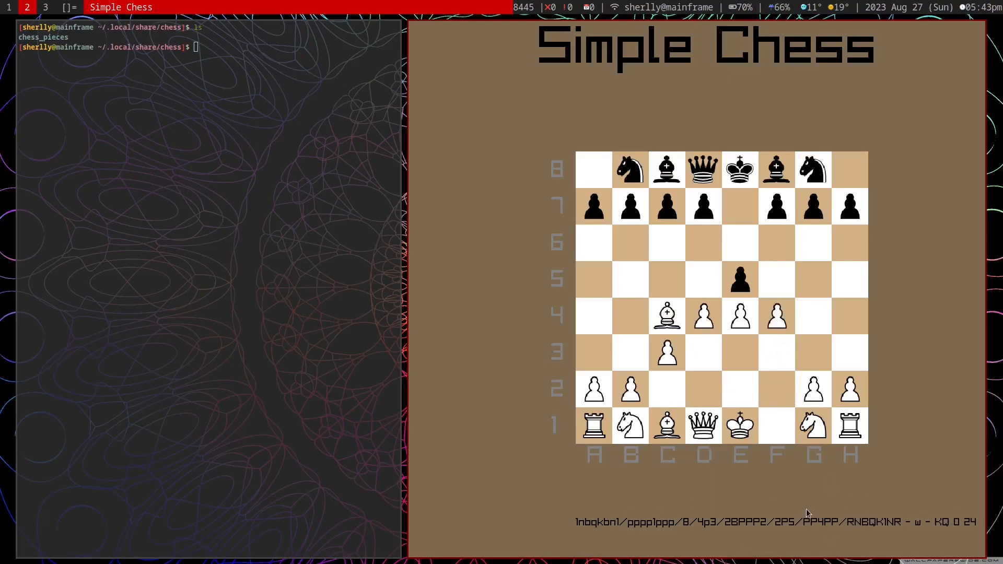
type("ls")
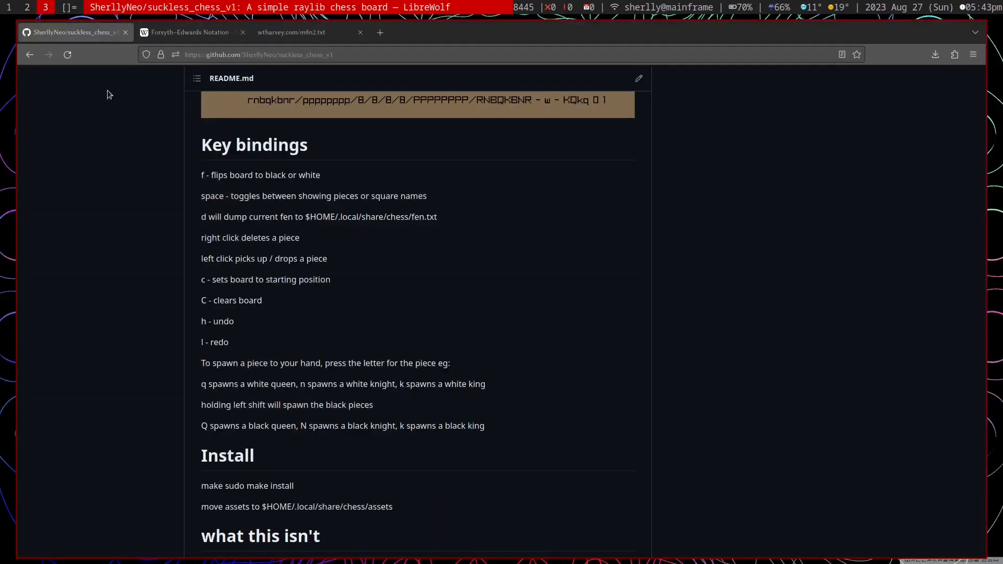
Step: Scroll down in the current window
scroll("down", 3)
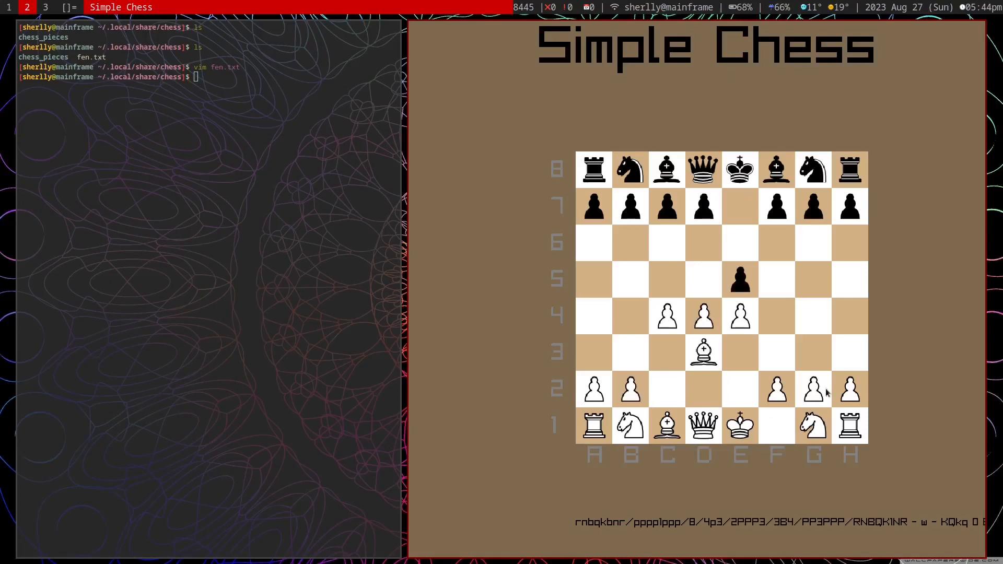
mouse_move(846, 325)
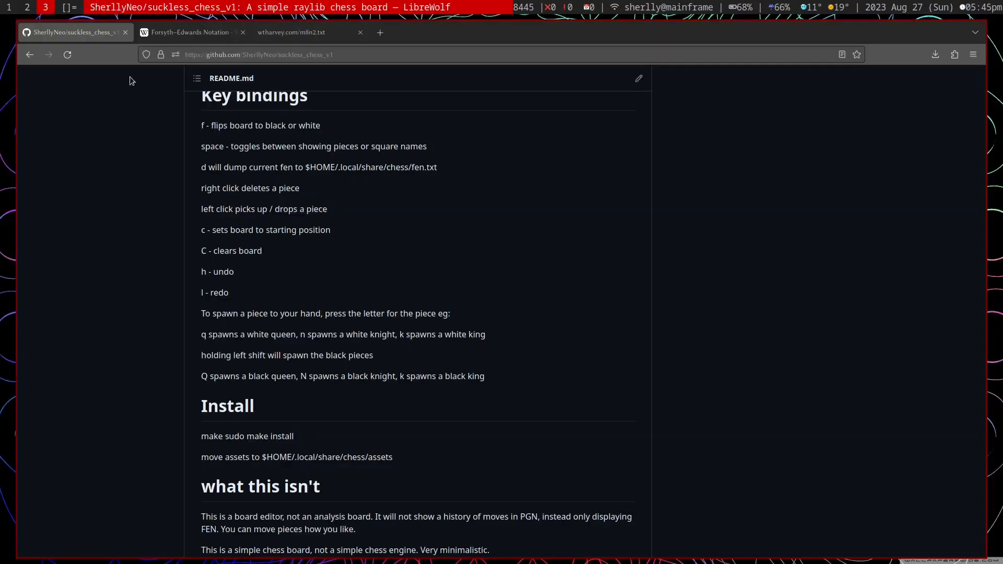
mouse_move(292, 255)
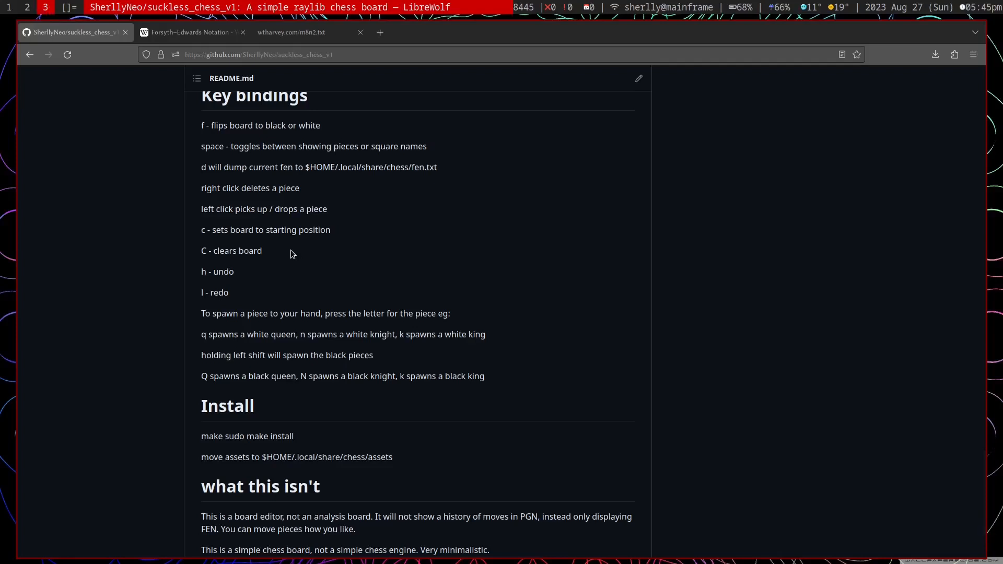
left_click_drag(207, 334, 381, 334)
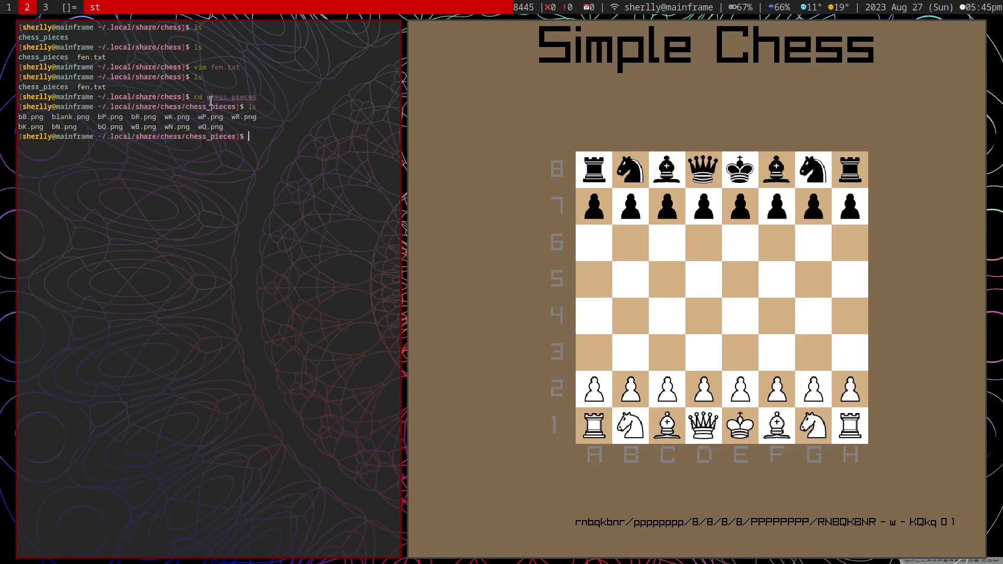
Step: Open the chess_pieces PNG images in sxiv
type("sxiv")
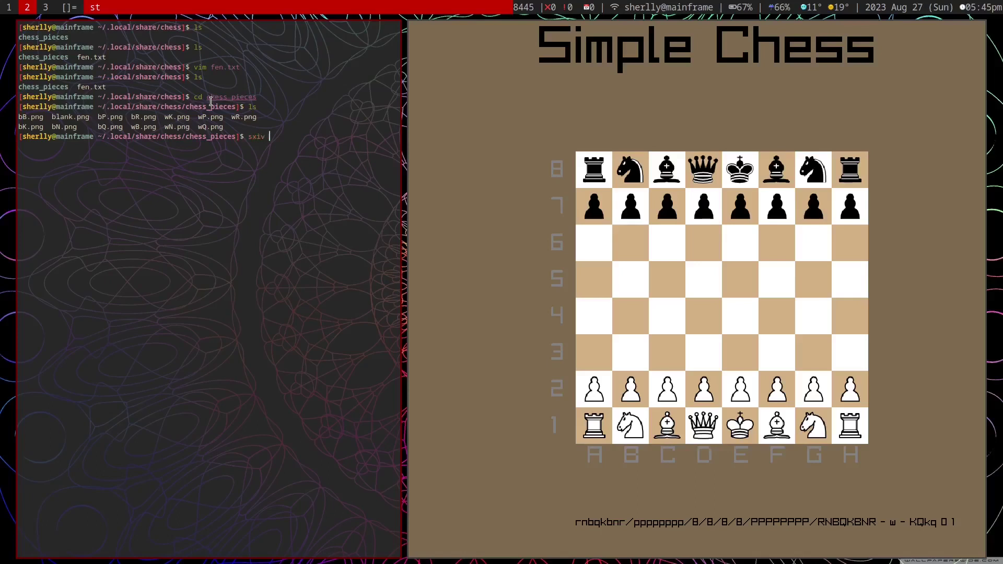
key("Return")
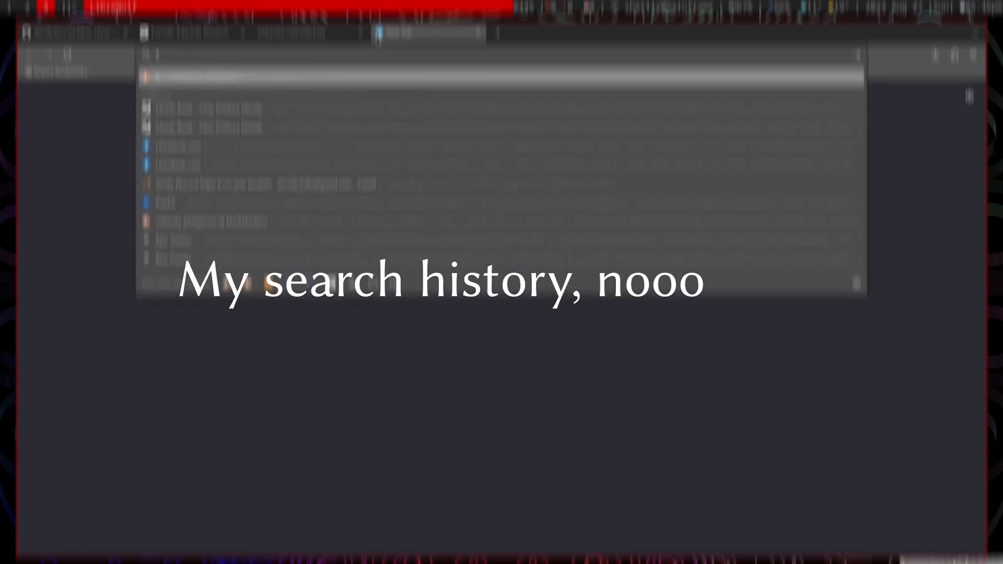
Step: Open Board editor from the lichess TOOLS menu
left_click(342, 81)
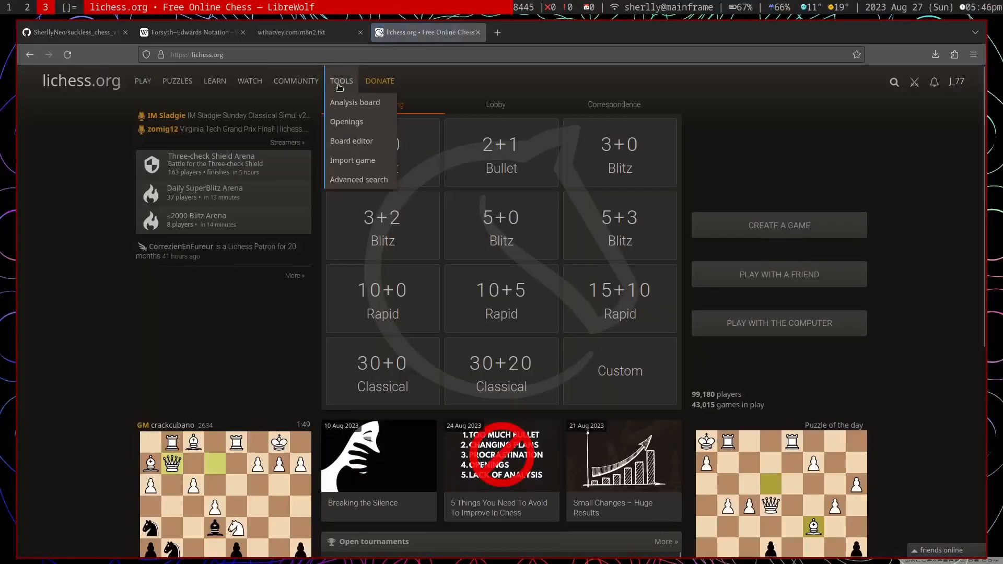
left_click(351, 140)
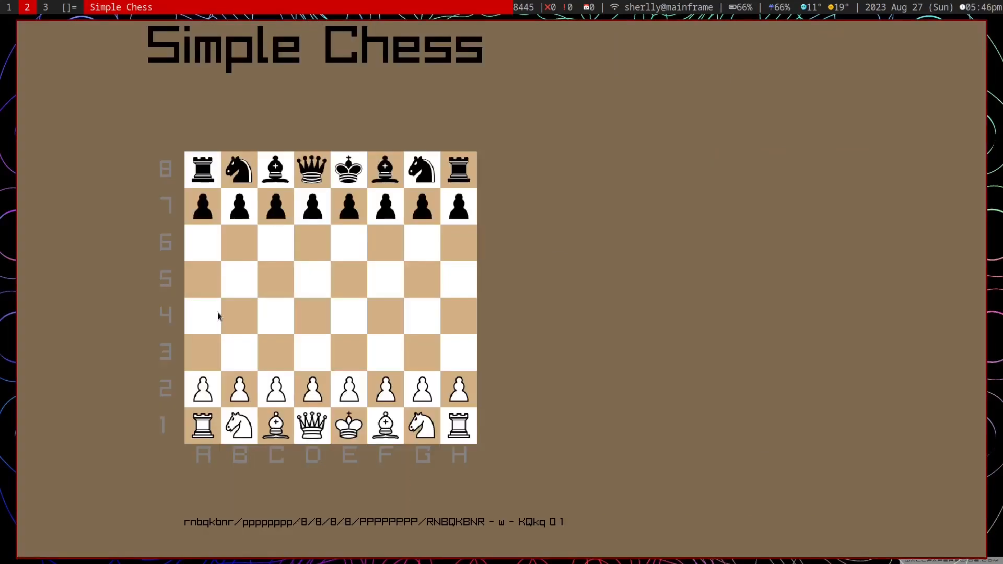
mouse_move(362, 315)
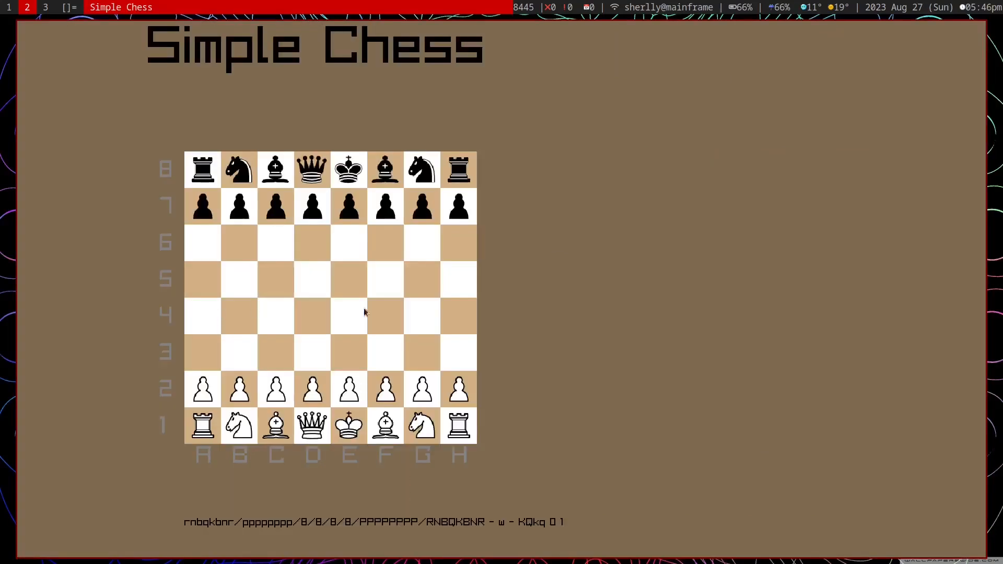